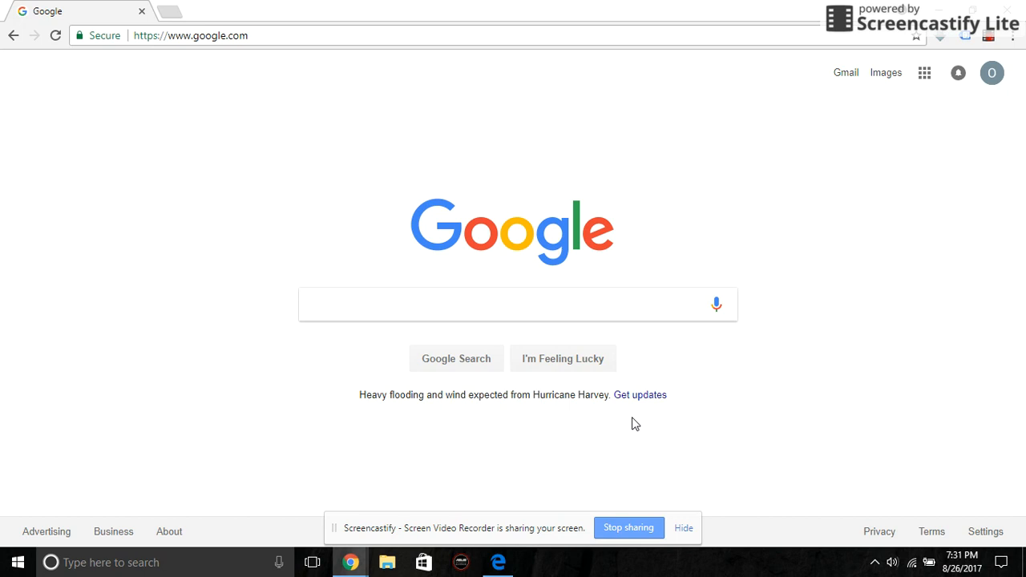
{"action": "mouse_move", "coordinate": [456, 445]}
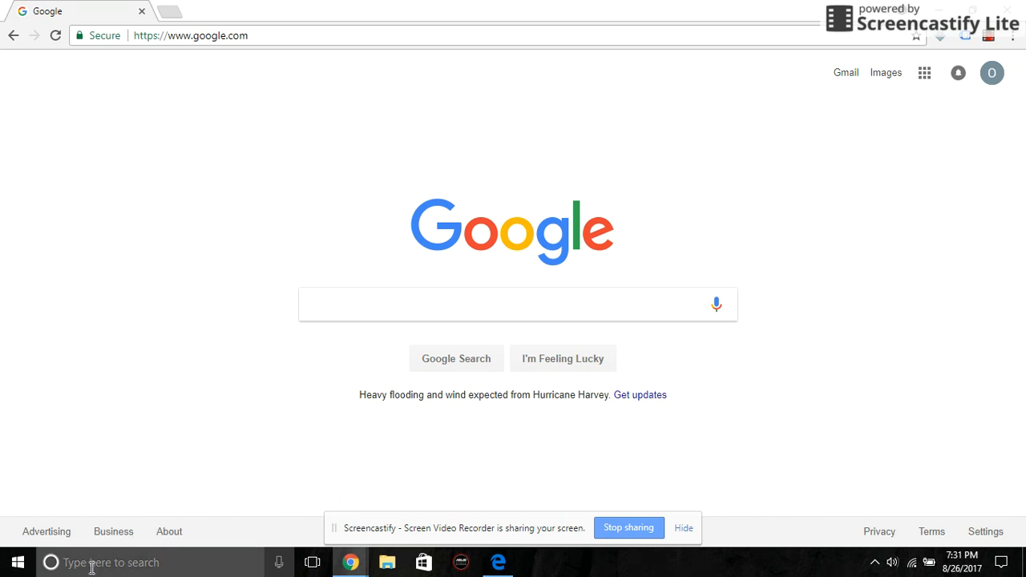
- Search Start for 'cont' to find Control Panel, then bring up Windows Settings
{"action": "left_click", "coordinate": [112, 562]}
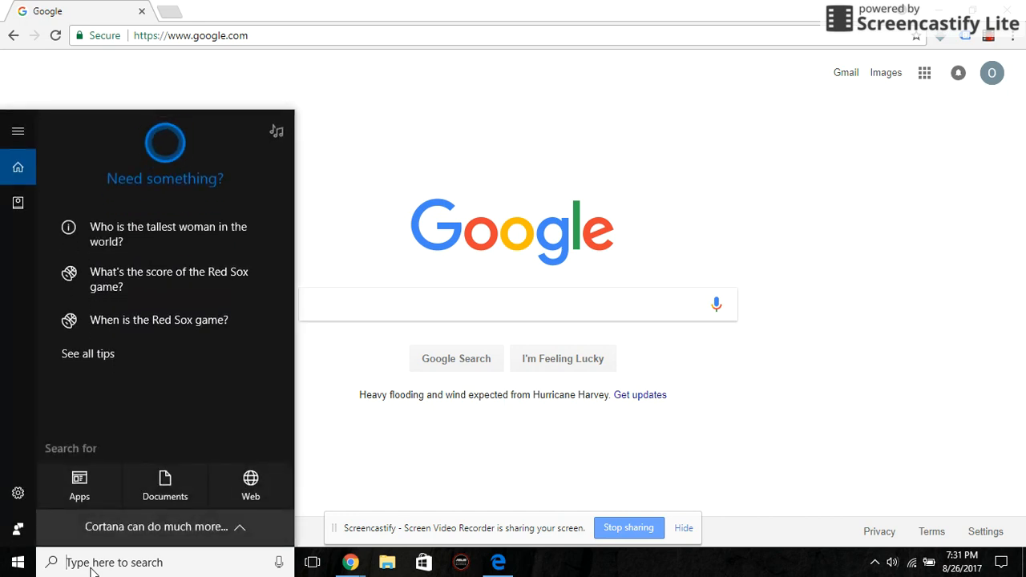
{"action": "type", "text": "cont"}
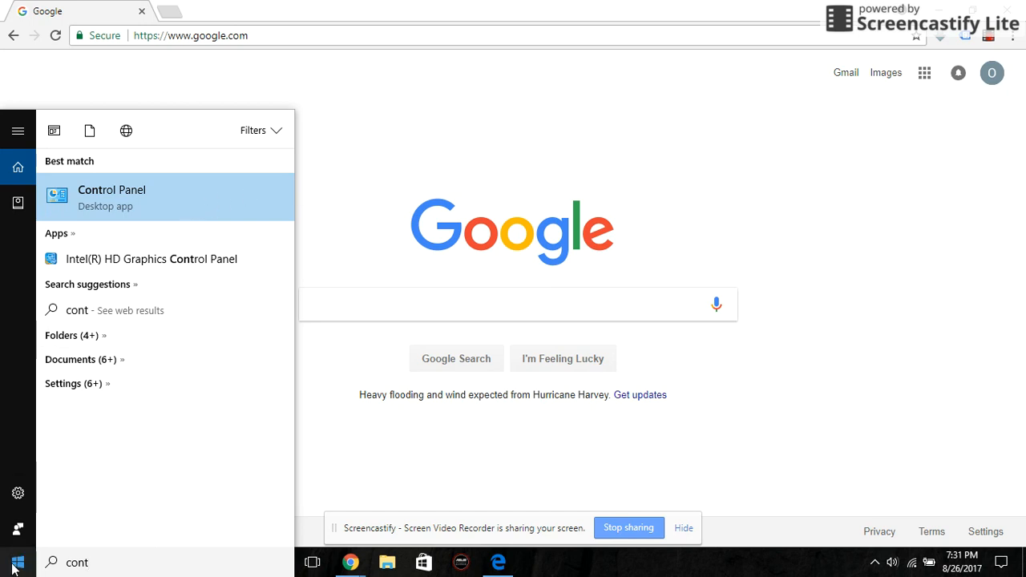
{"action": "left_click", "coordinate": [17, 562]}
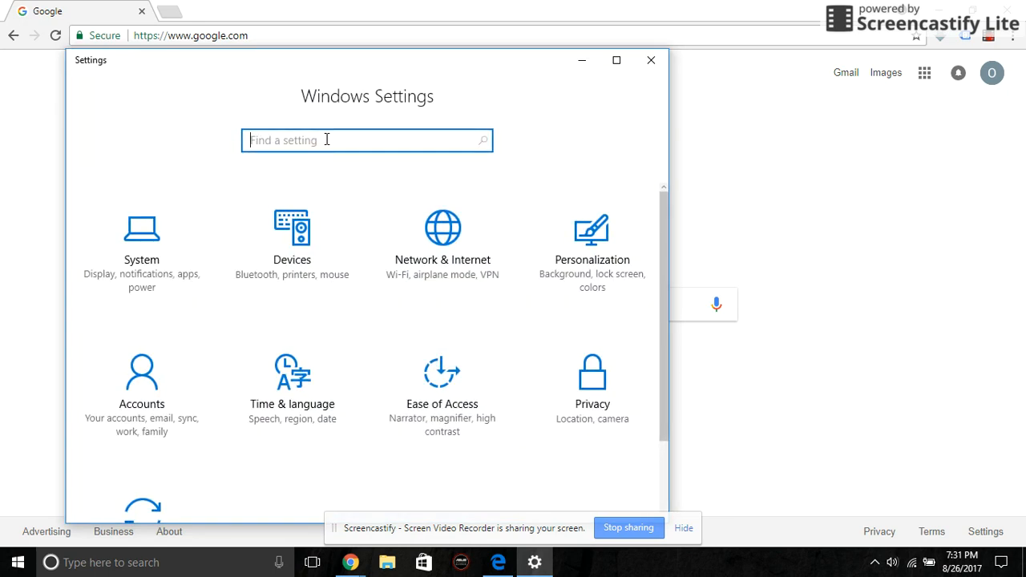
- Open All Control Panel Items with 'control', keep Large icons view, and scroll to Troubleshooting
{"action": "type", "text": "control"}
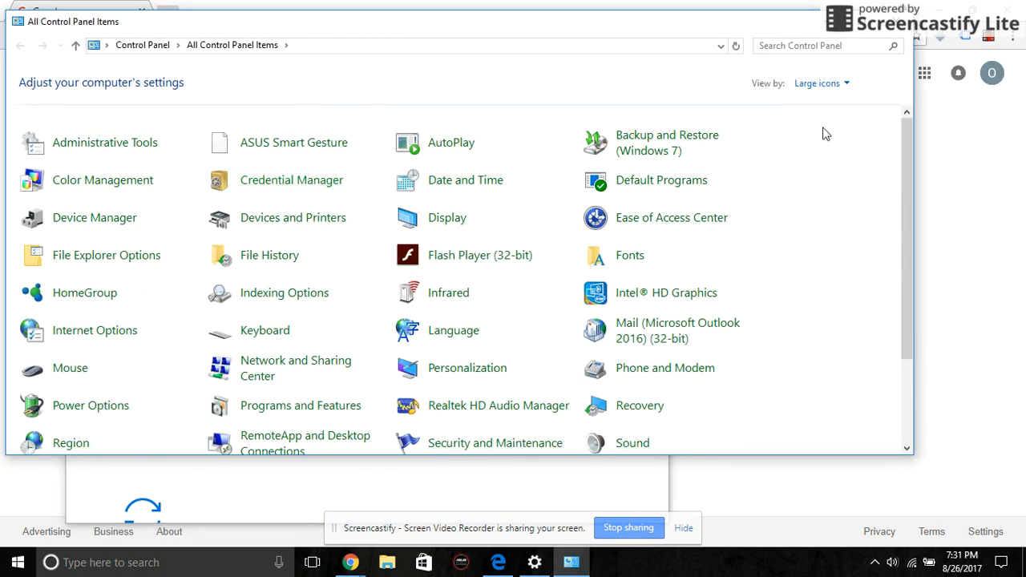
{"action": "mouse_move", "coordinate": [818, 83]}
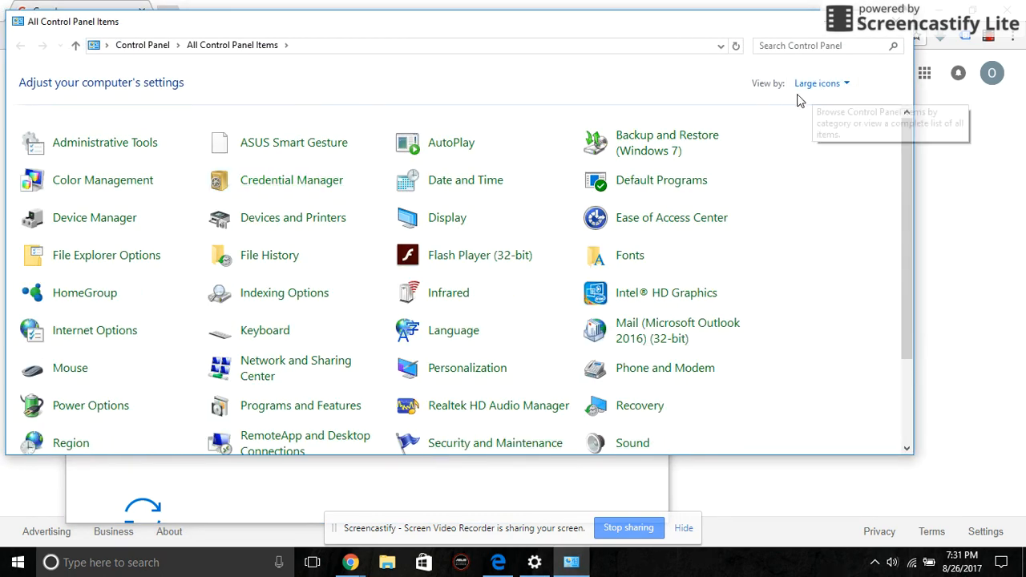
{"action": "left_click", "coordinate": [818, 83]}
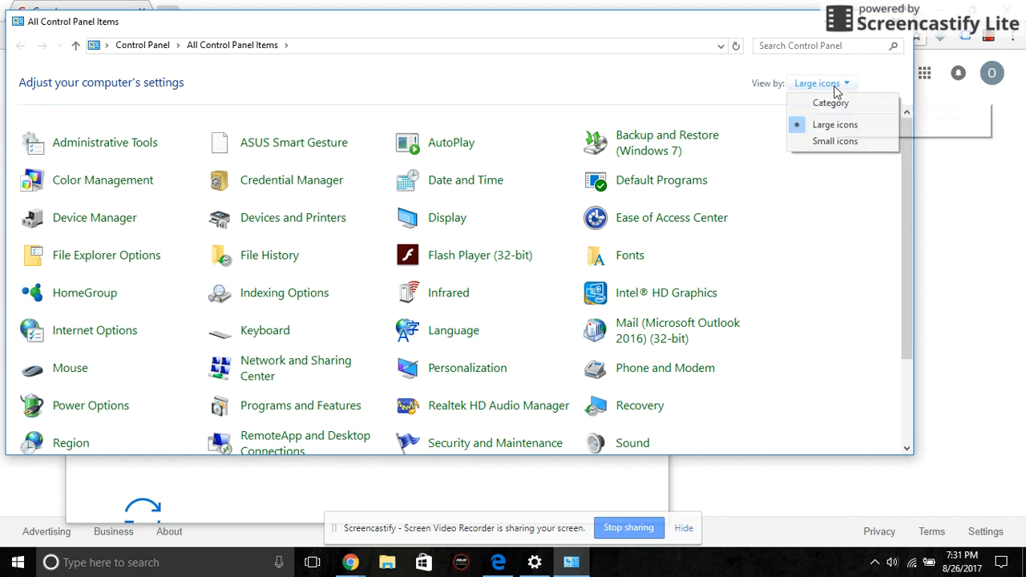
{"action": "mouse_move", "coordinate": [836, 124]}
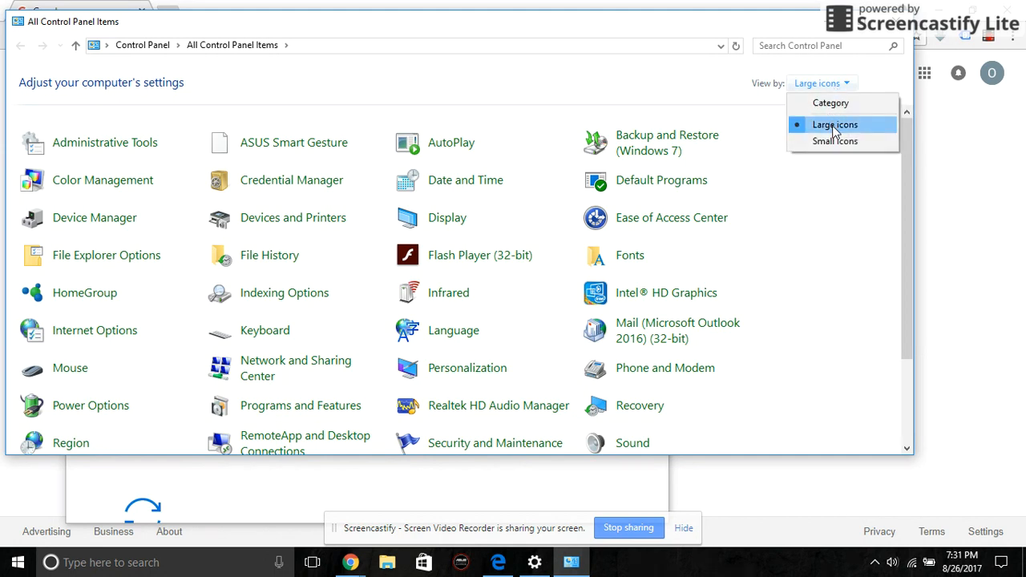
{"action": "left_click", "coordinate": [835, 125]}
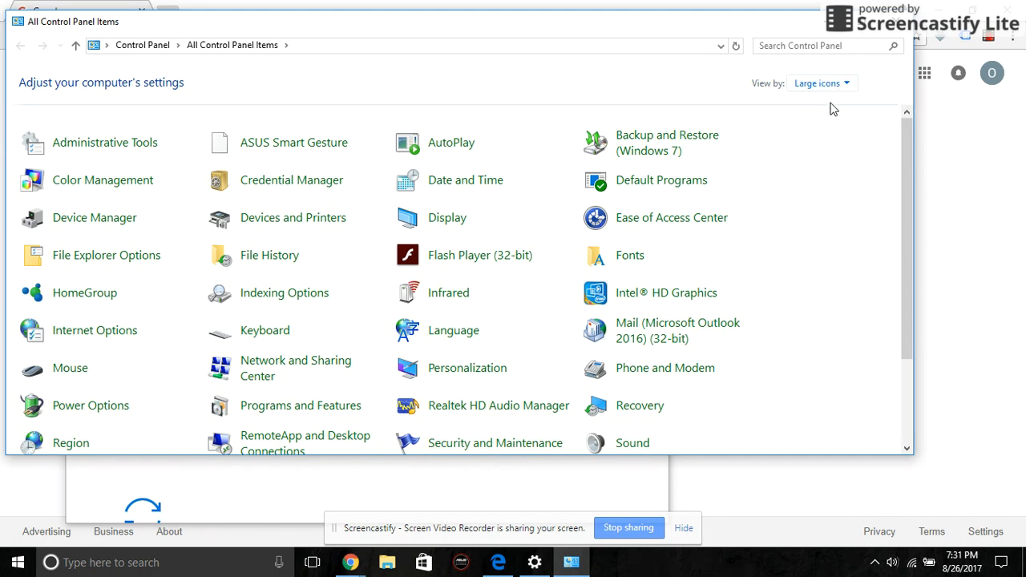
{"action": "left_click", "coordinate": [817, 83]}
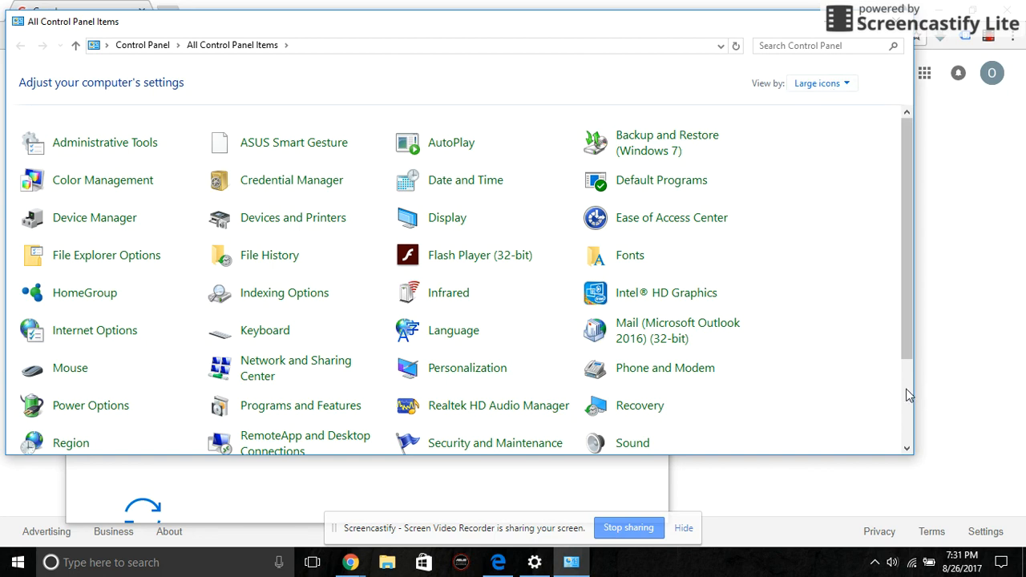
{"action": "scroll", "scroll_direction": "down", "scroll_amount": 3}
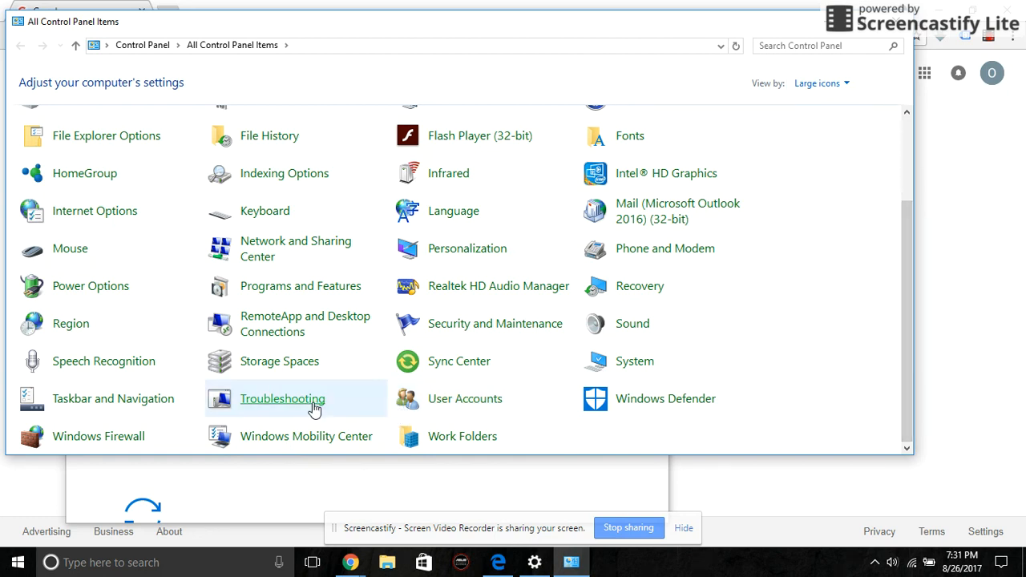
- Open Troubleshooting and its 'View all' list of every troubleshooter
{"action": "left_click", "coordinate": [283, 399]}
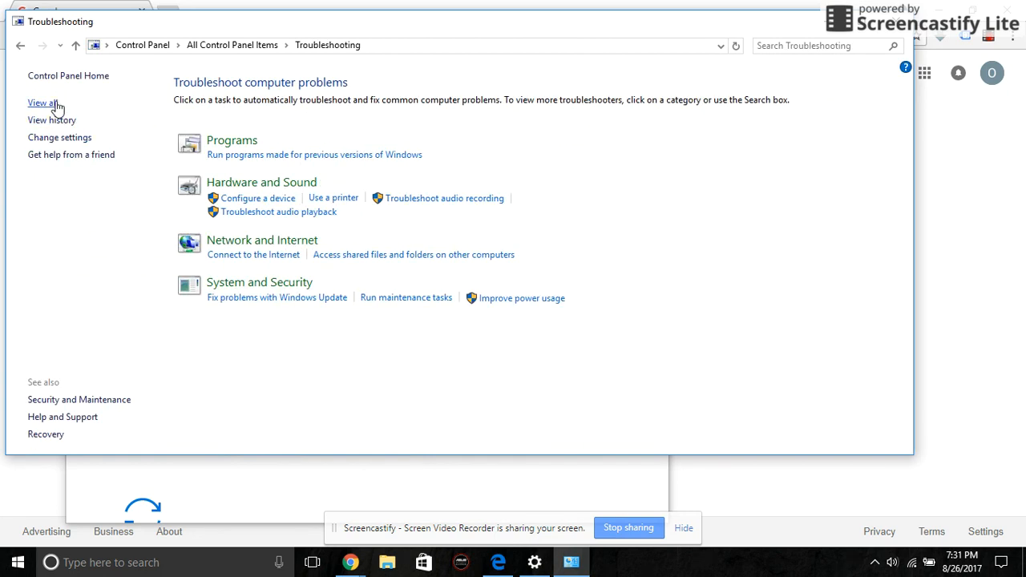
{"action": "left_click", "coordinate": [40, 102]}
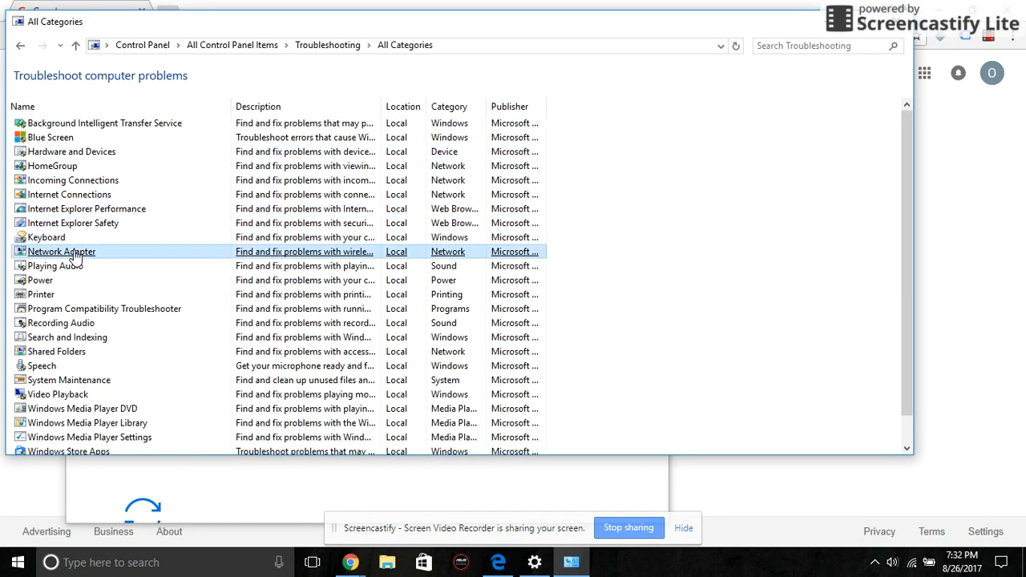
- Run the Network Adapter troubleshooter on the Wi-Fi adapter through to its results
{"action": "double_click", "coordinate": [60, 251]}
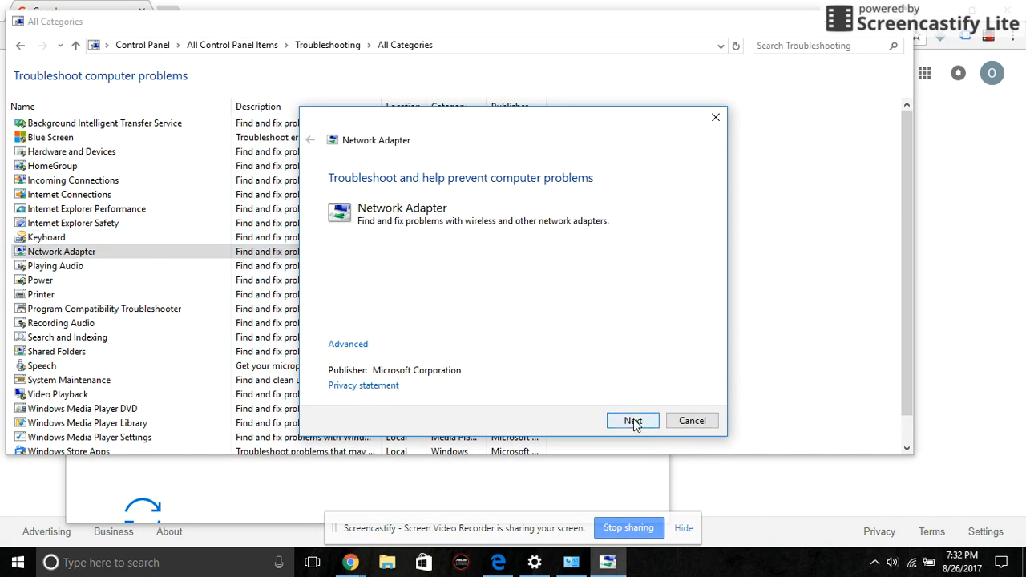
{"action": "left_click", "coordinate": [632, 420]}
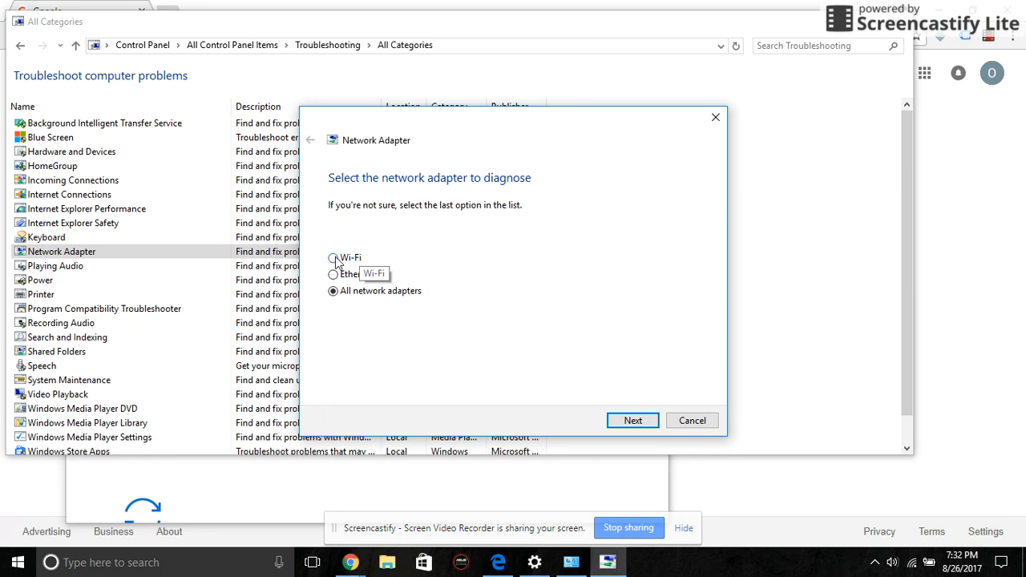
{"action": "left_click", "coordinate": [334, 258]}
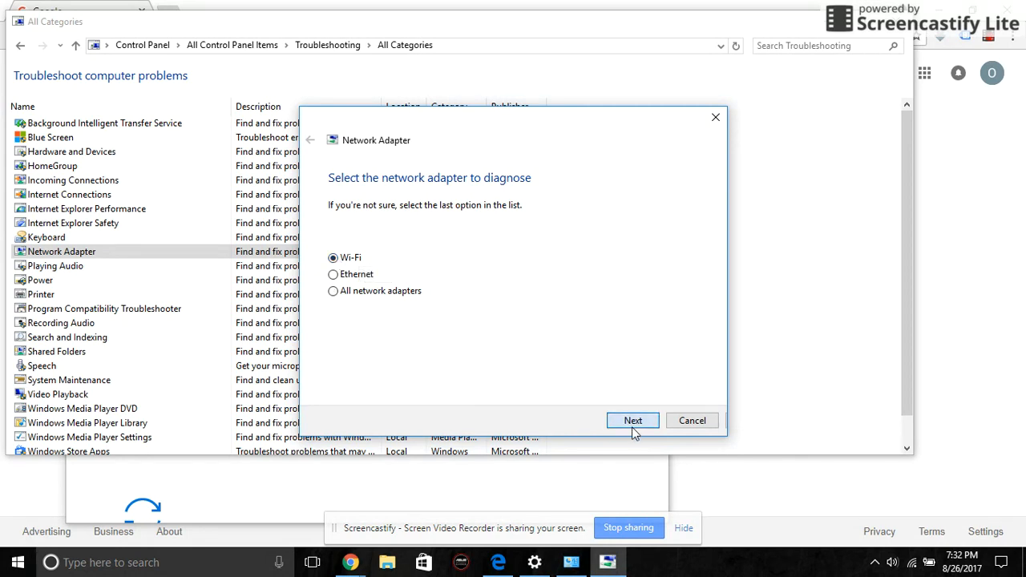
{"action": "left_click", "coordinate": [632, 420]}
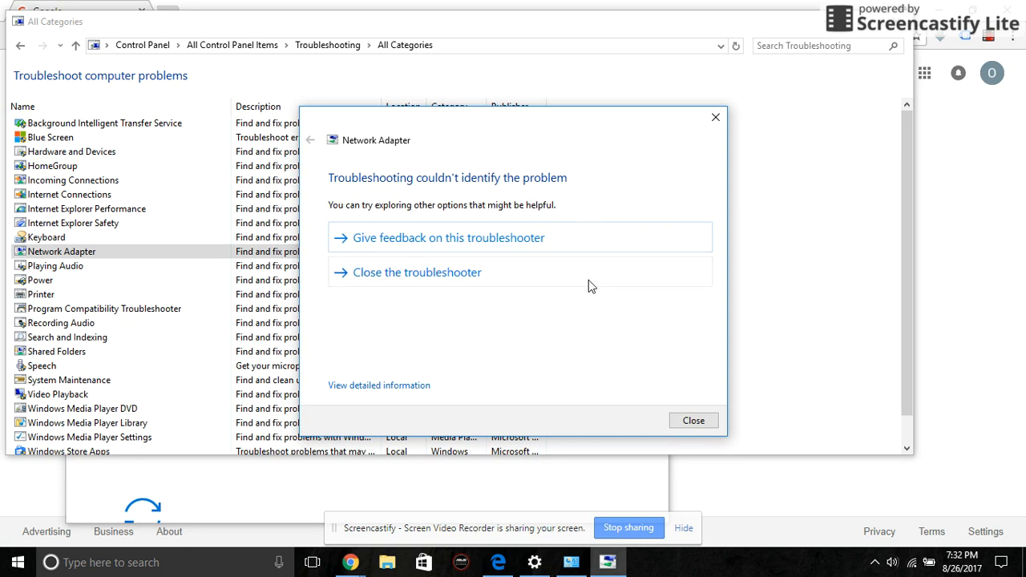
{"action": "mouse_move", "coordinate": [551, 192]}
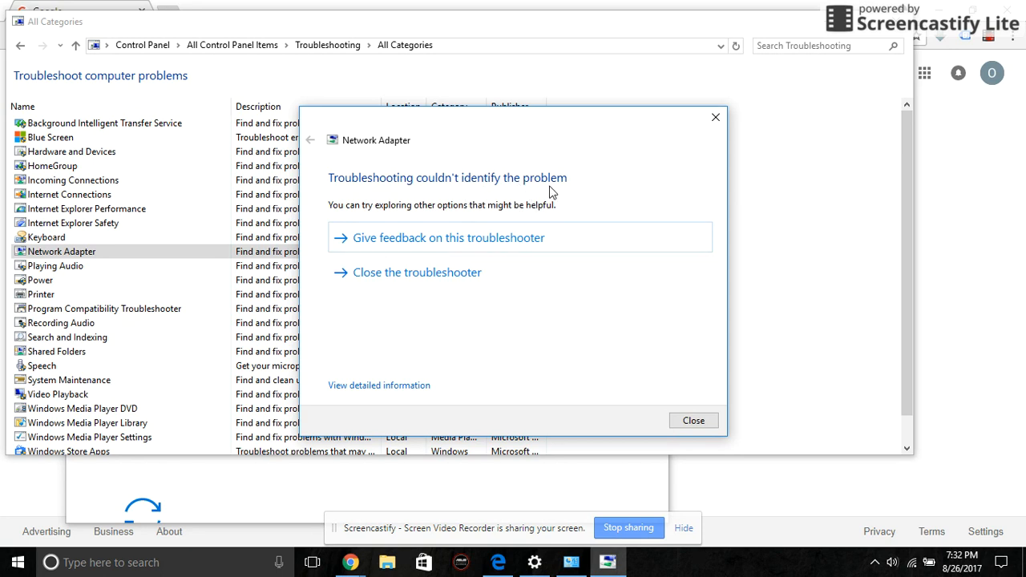
{"action": "mouse_move", "coordinate": [585, 310]}
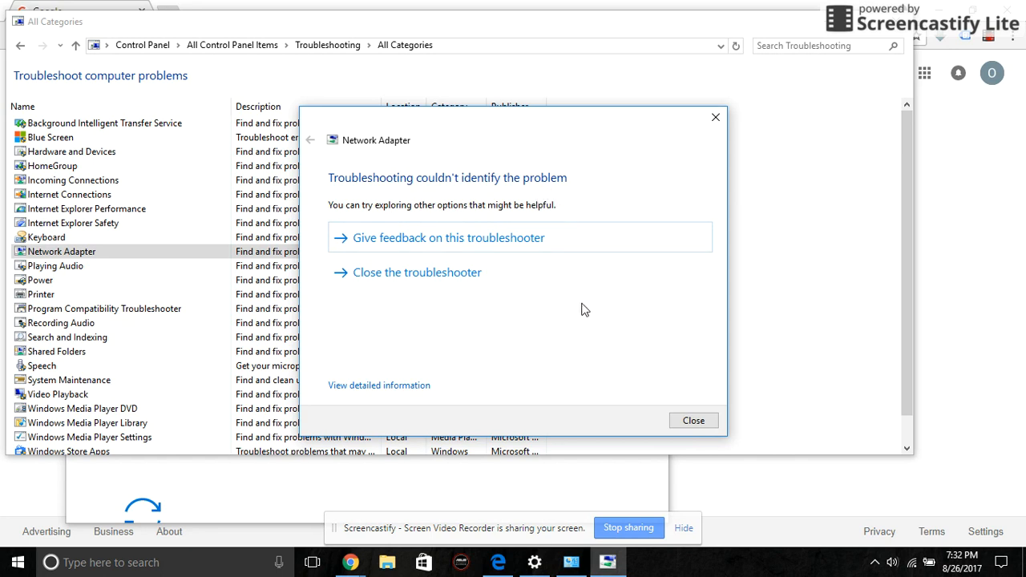
{"action": "mouse_move", "coordinate": [537, 297]}
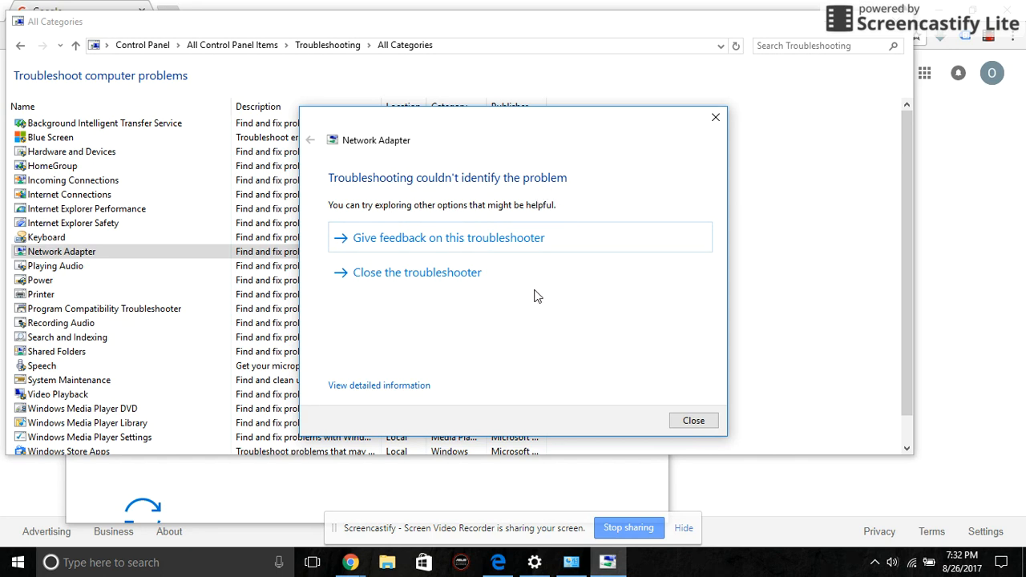
{"action": "mouse_move", "coordinate": [653, 346]}
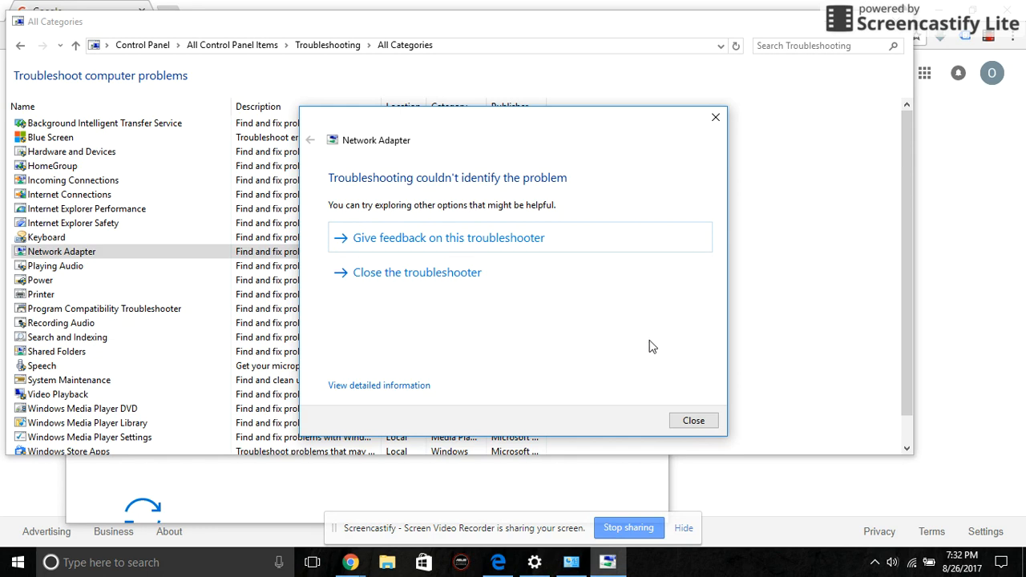
- Close the Network Adapter troubleshooter results page, returning to All Categories
{"action": "left_click", "coordinate": [694, 420]}
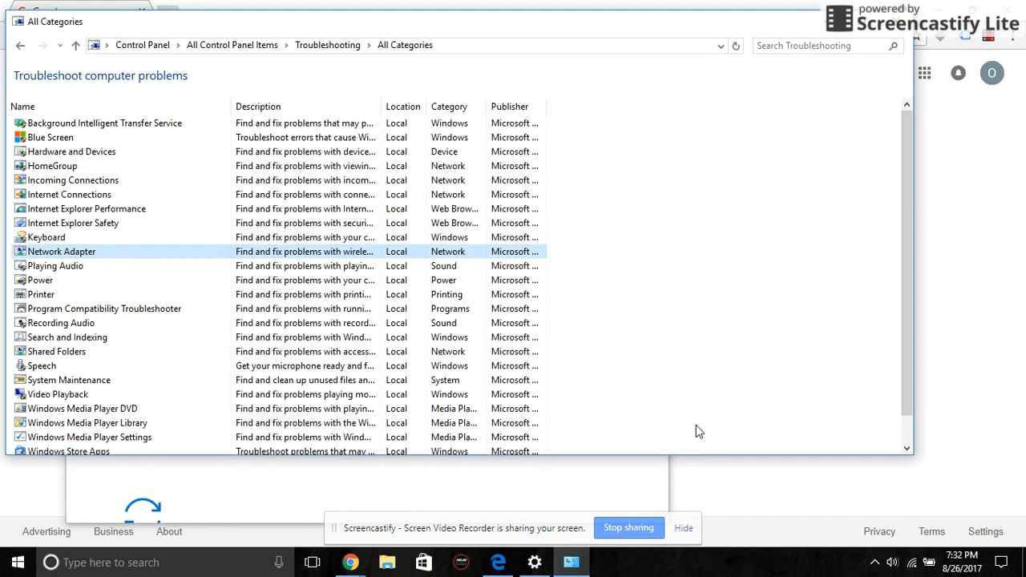
{"action": "mouse_move", "coordinate": [768, 127]}
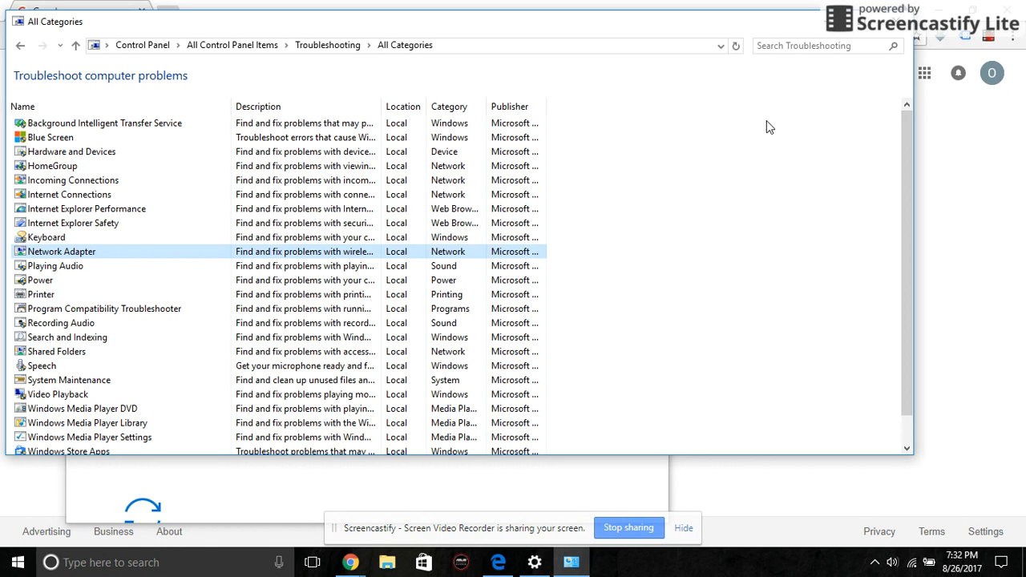
{"action": "mouse_move", "coordinate": [800, 118]}
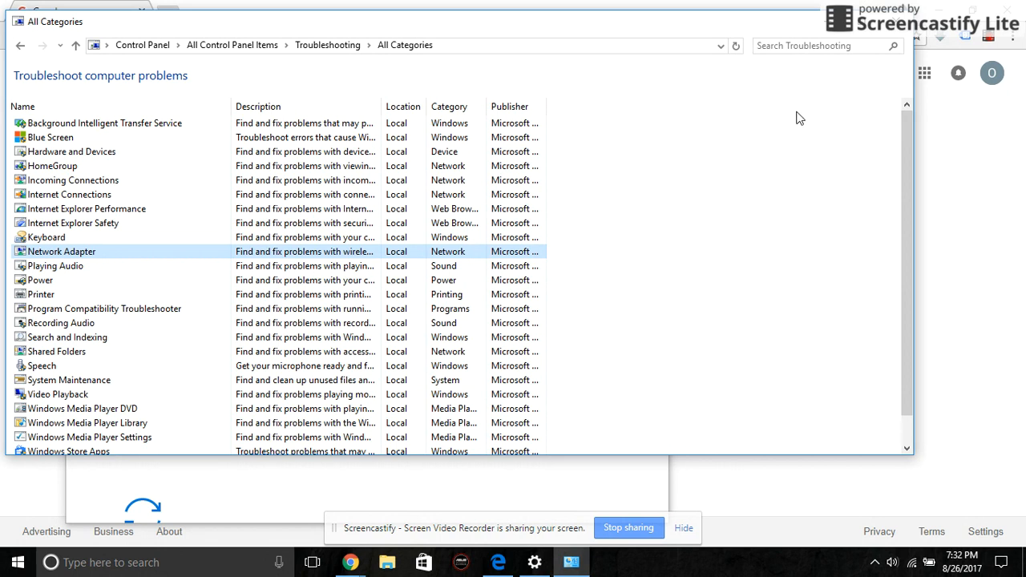
{"action": "mouse_move", "coordinate": [762, 160]}
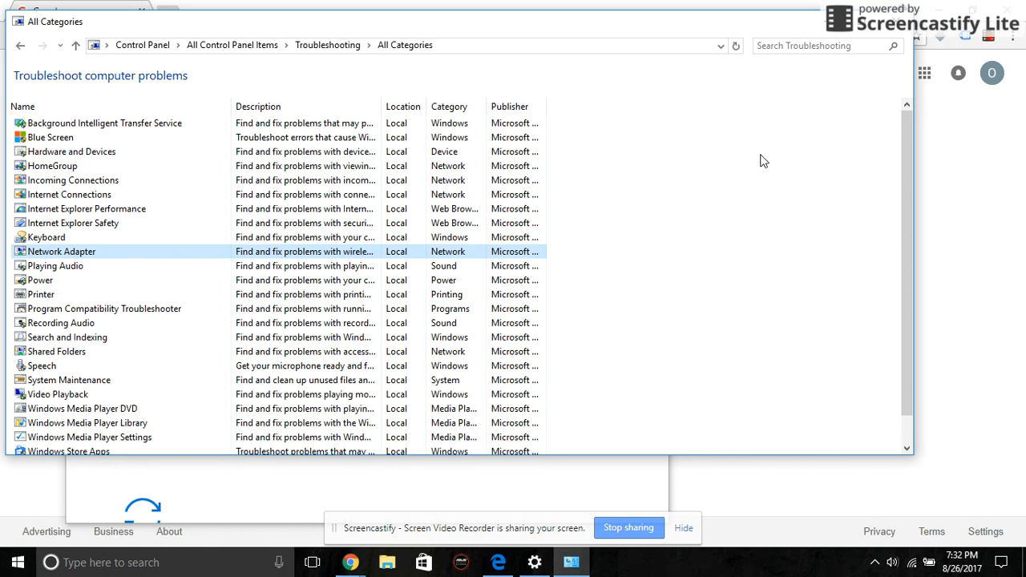
{"action": "mouse_move", "coordinate": [775, 143]}
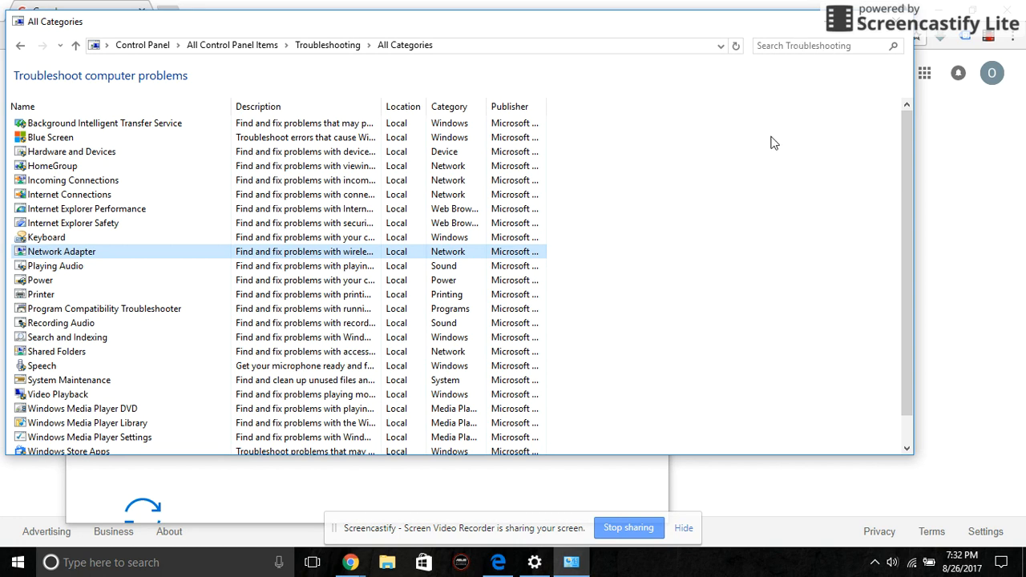
{"action": "mouse_move", "coordinate": [769, 206]}
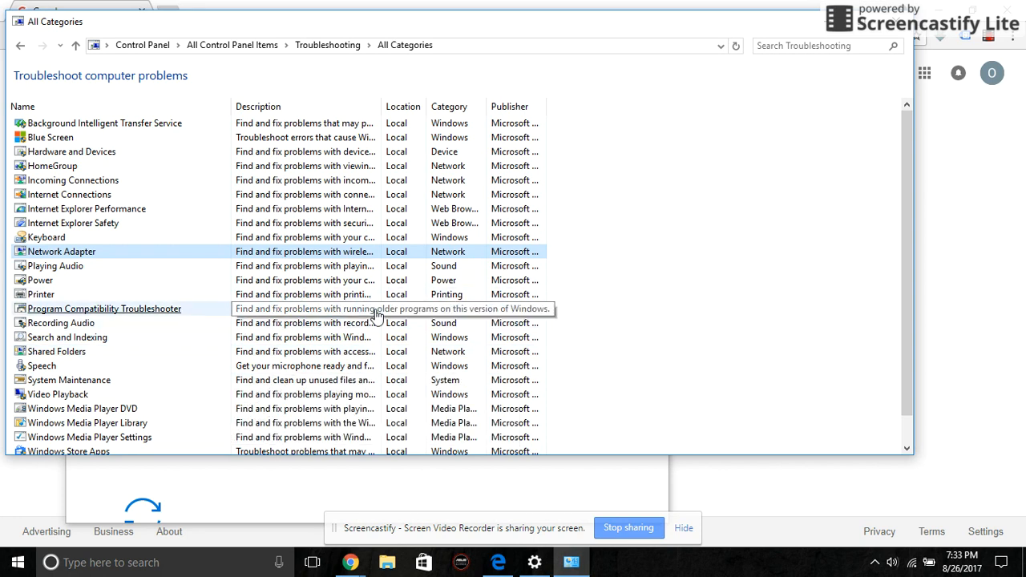
{"action": "mouse_move", "coordinate": [654, 373]}
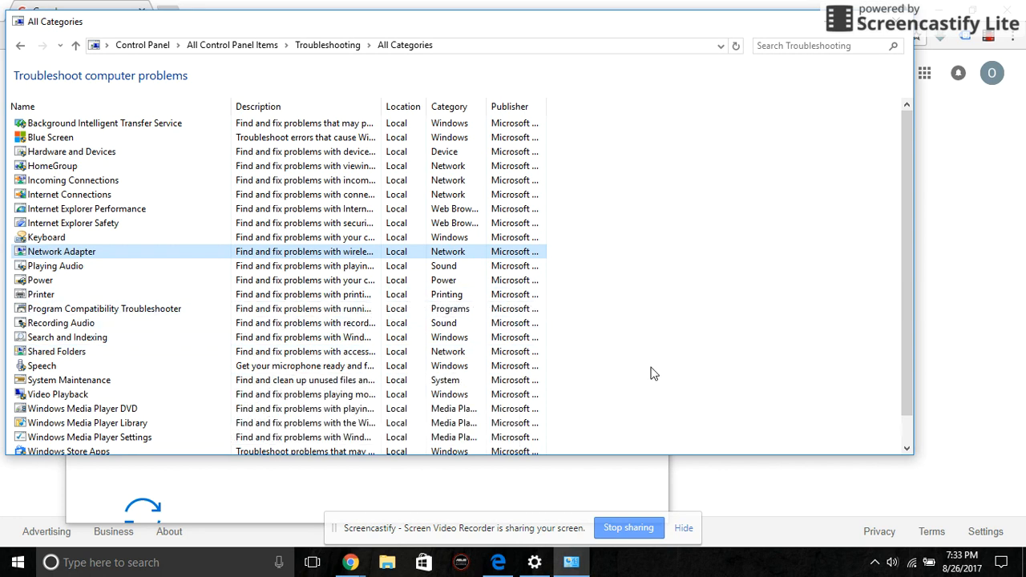
{"action": "mouse_move", "coordinate": [729, 315]}
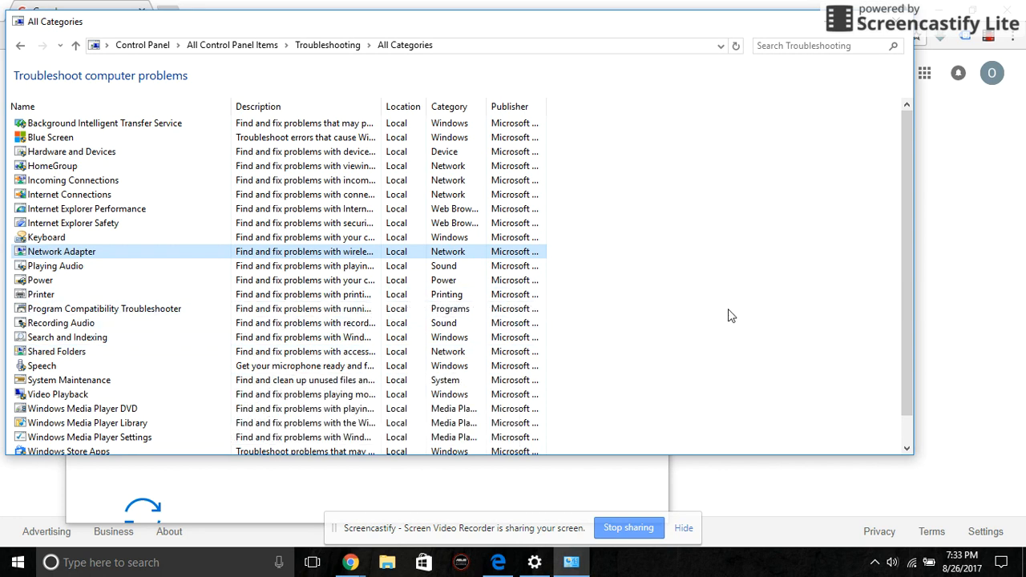